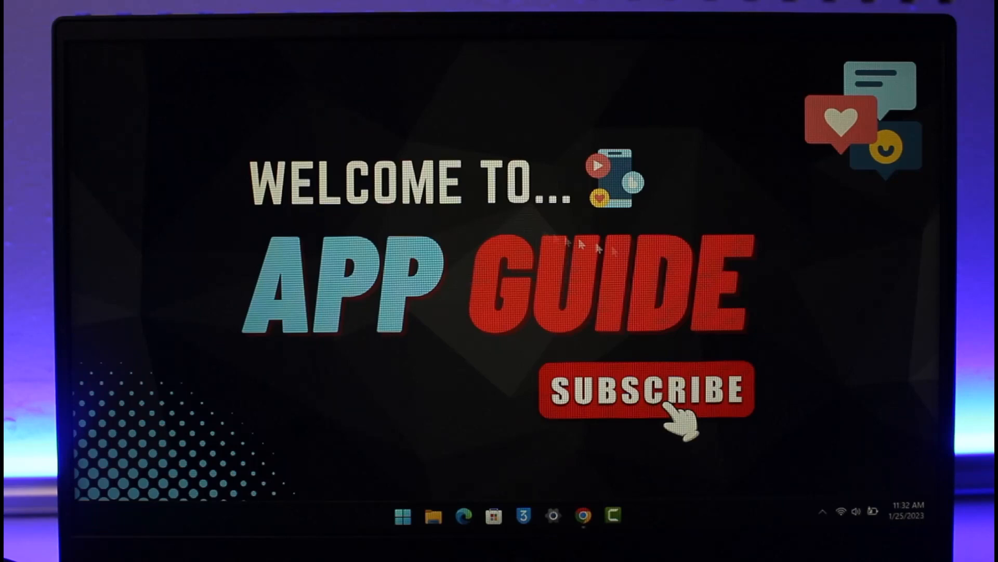
# Search for firewall and open Windows Security's Firewall & network protection page.
pyautogui.click(823, 512)
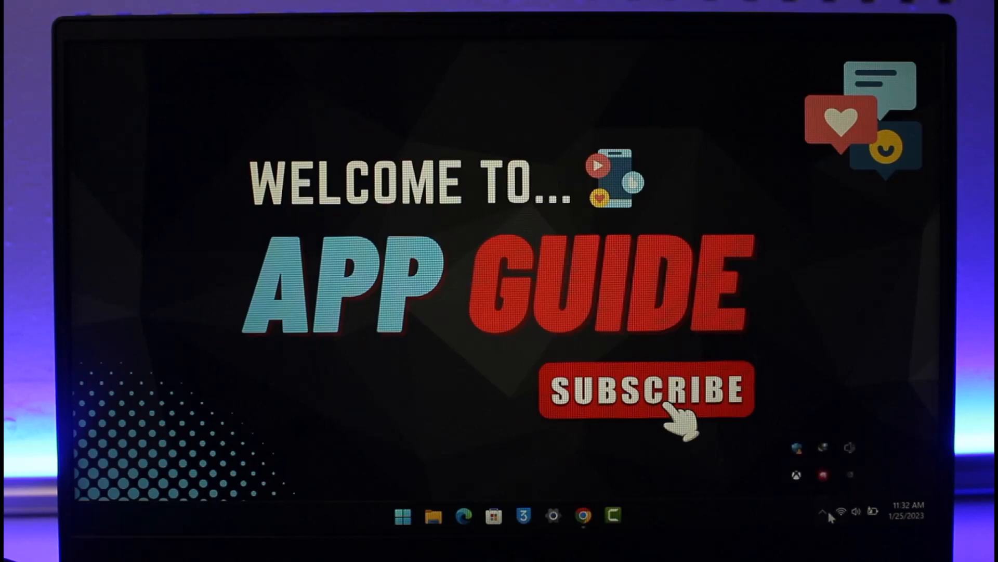
pyautogui.rightClick(824, 474)
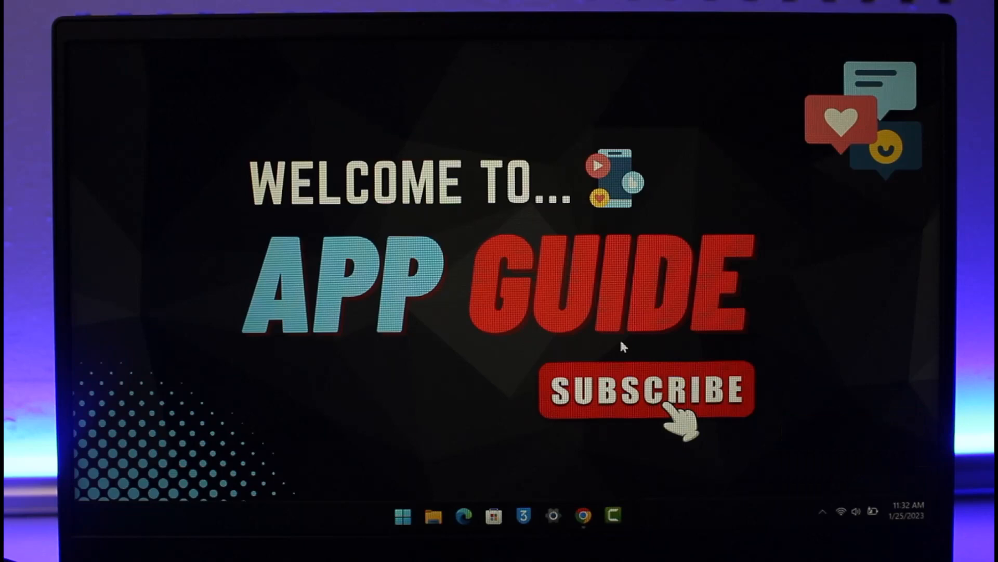
pyautogui.click(403, 516)
pyautogui.write('firewa')
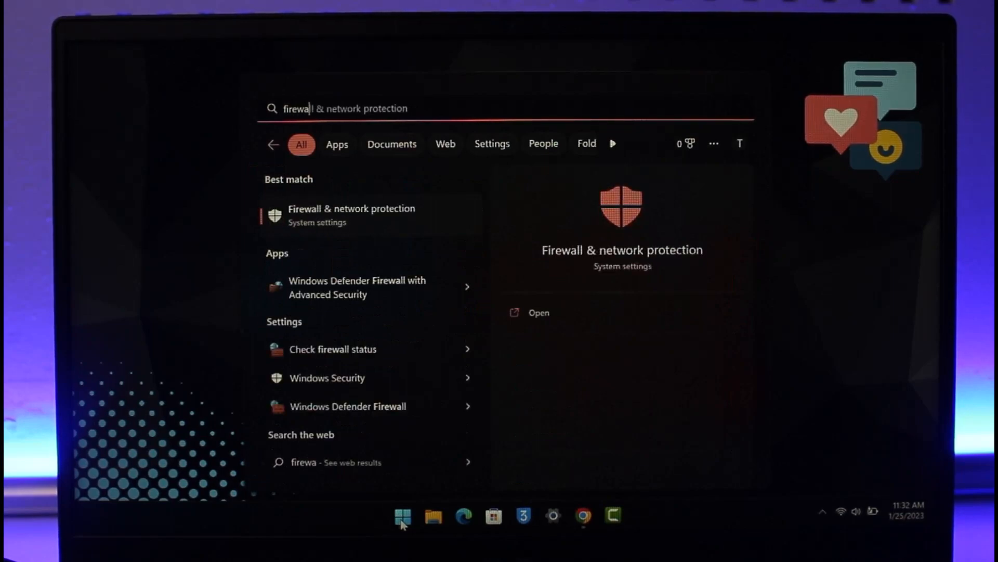
pyautogui.click(351, 215)
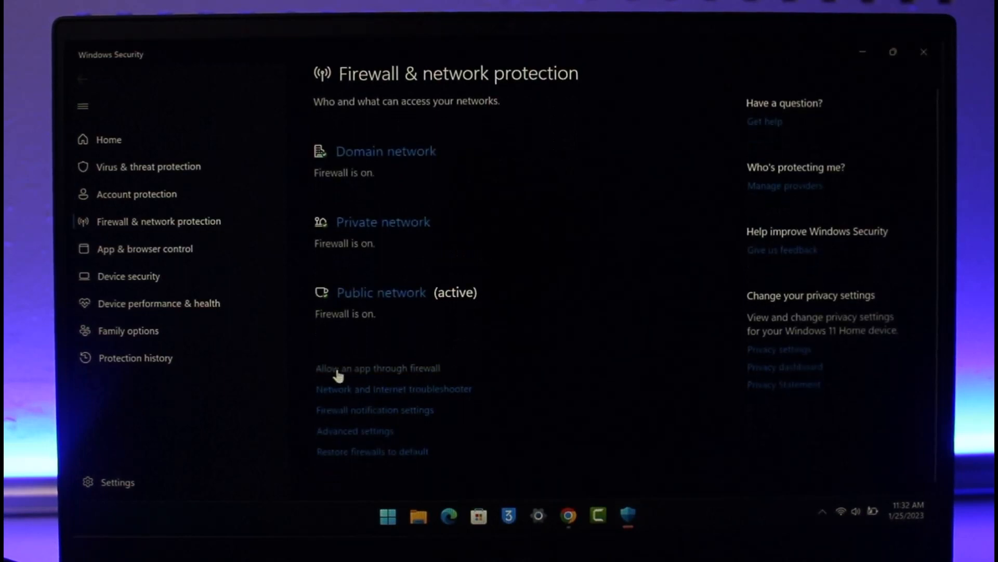
# Open the 'Allow an app through firewall' list.
pyautogui.click(377, 368)
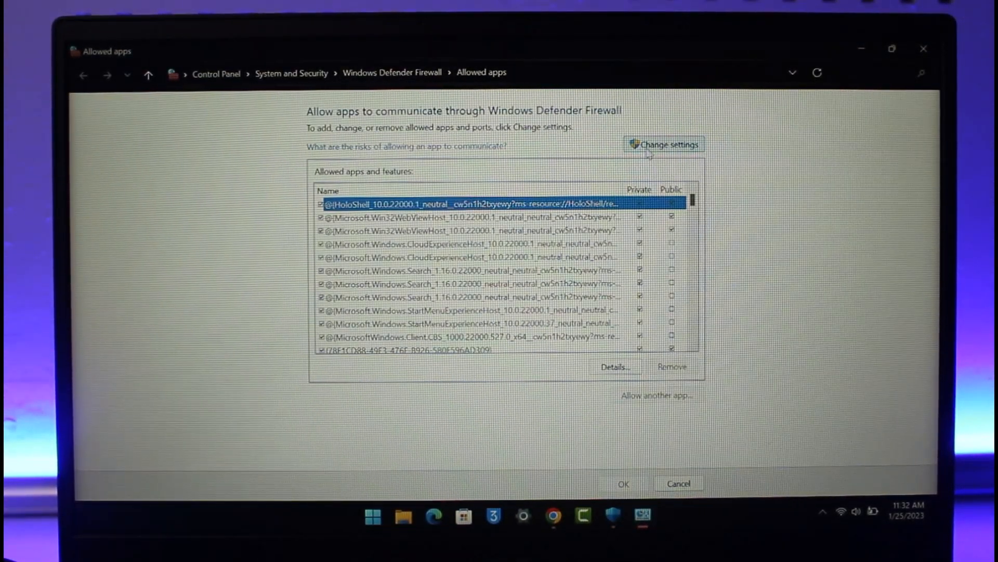
# Unlock the Allowed apps and features list with Change settings and scroll through it.
pyautogui.click(663, 144)
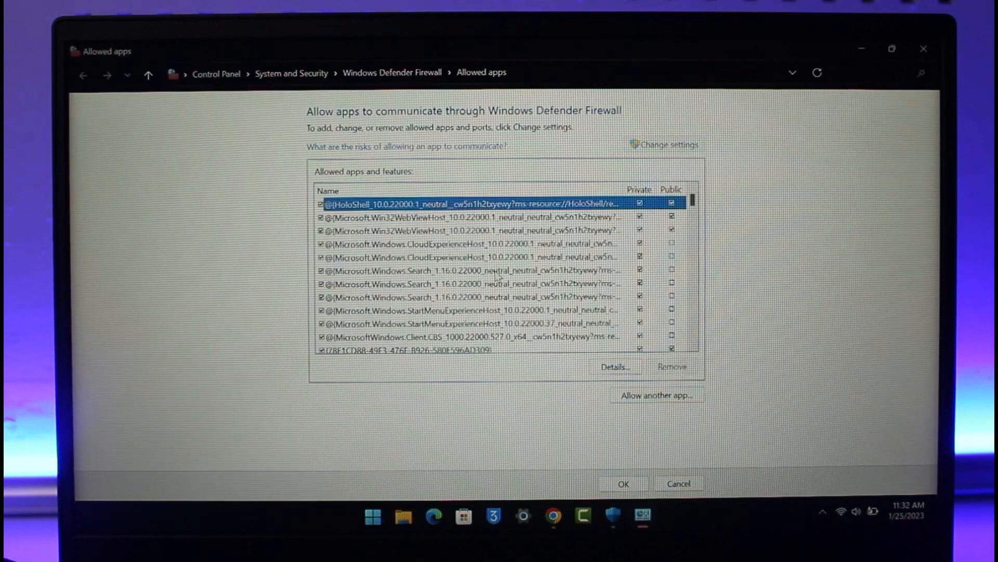
pyautogui.scroll(-3)
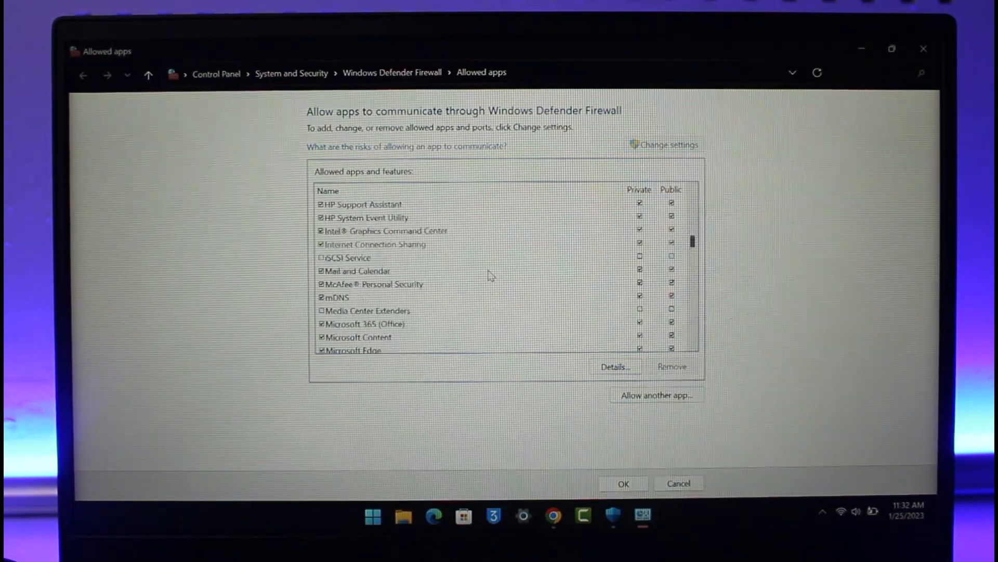
pyautogui.scroll(-3)
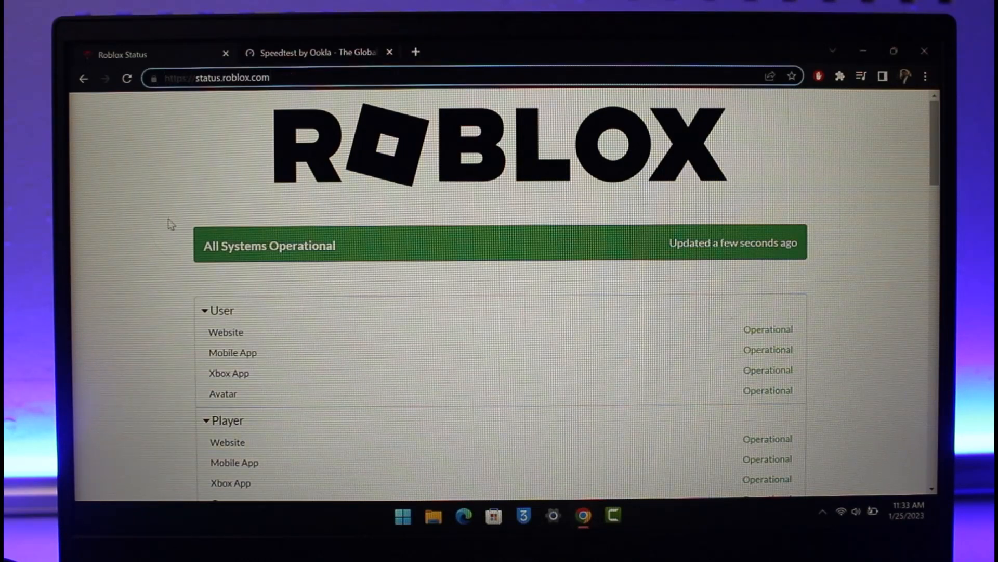
# Scroll the Roblox status page through component statuses and the last-30-days incident history.
pyautogui.scroll(-3)
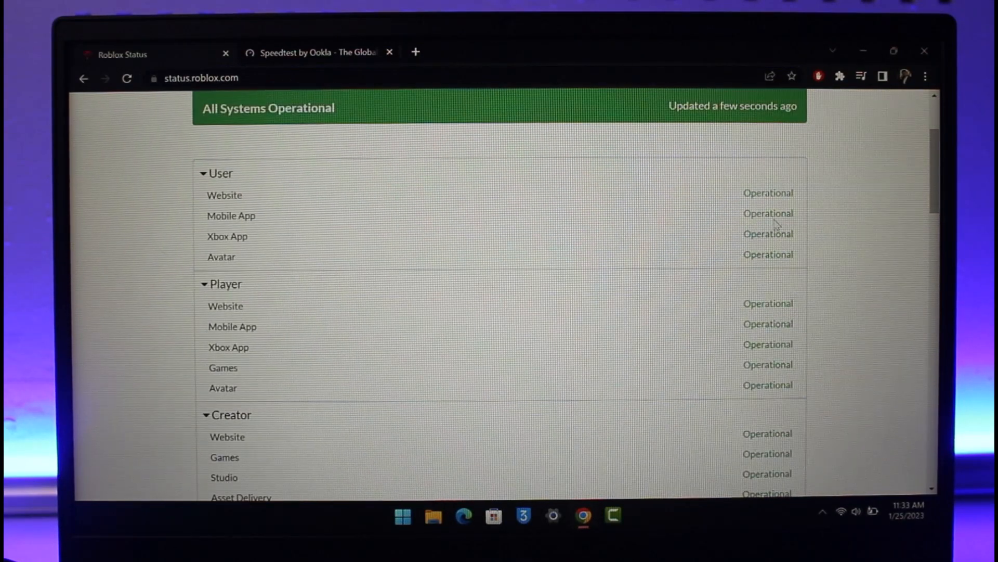
pyautogui.scroll(-3)
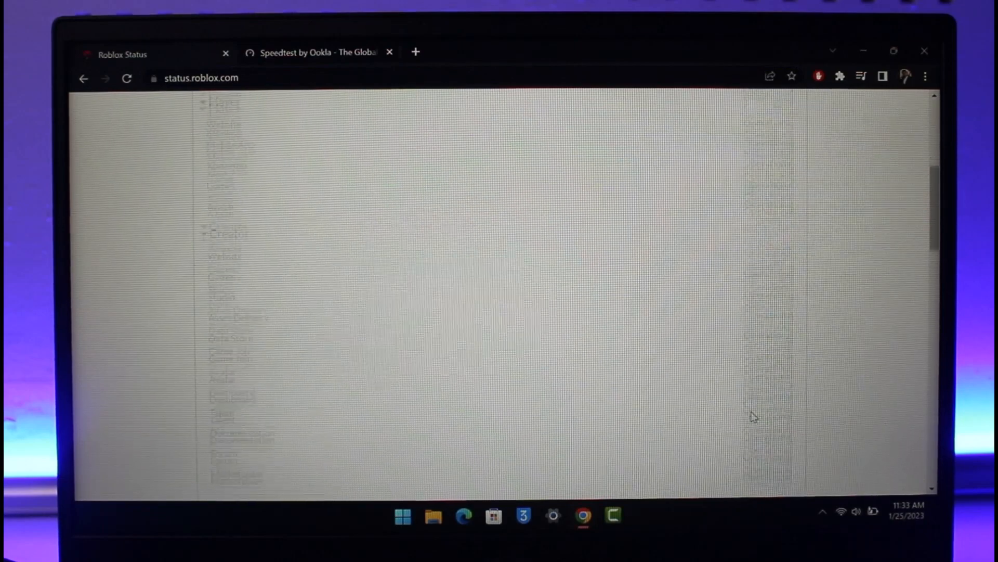
pyautogui.scroll(-3)
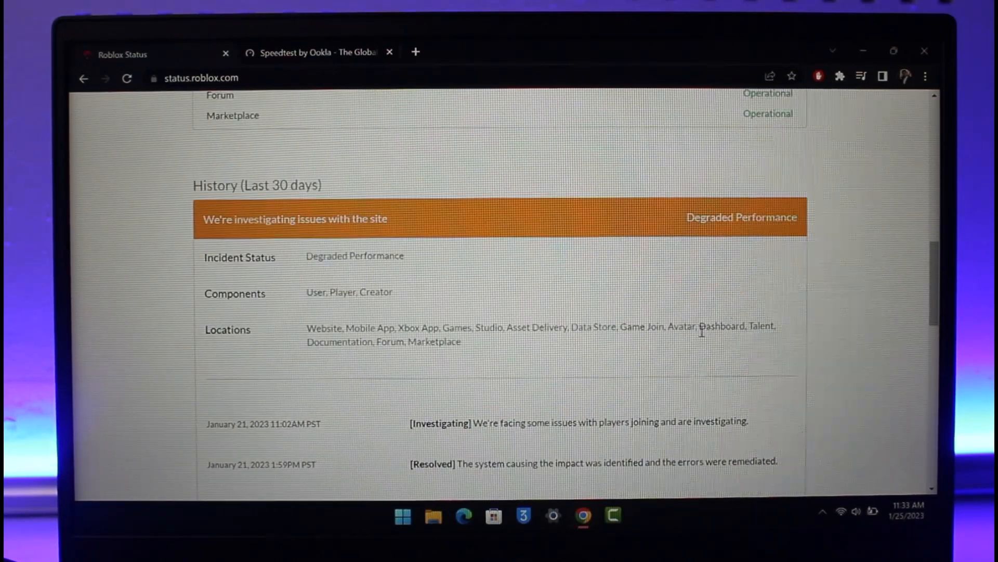
pyautogui.scroll(3)
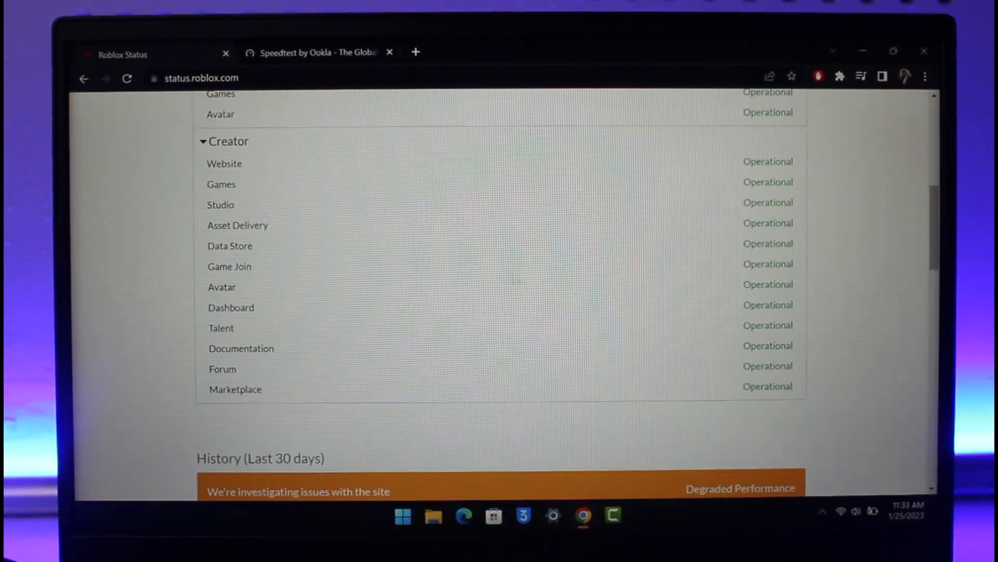
pyautogui.scroll(3)
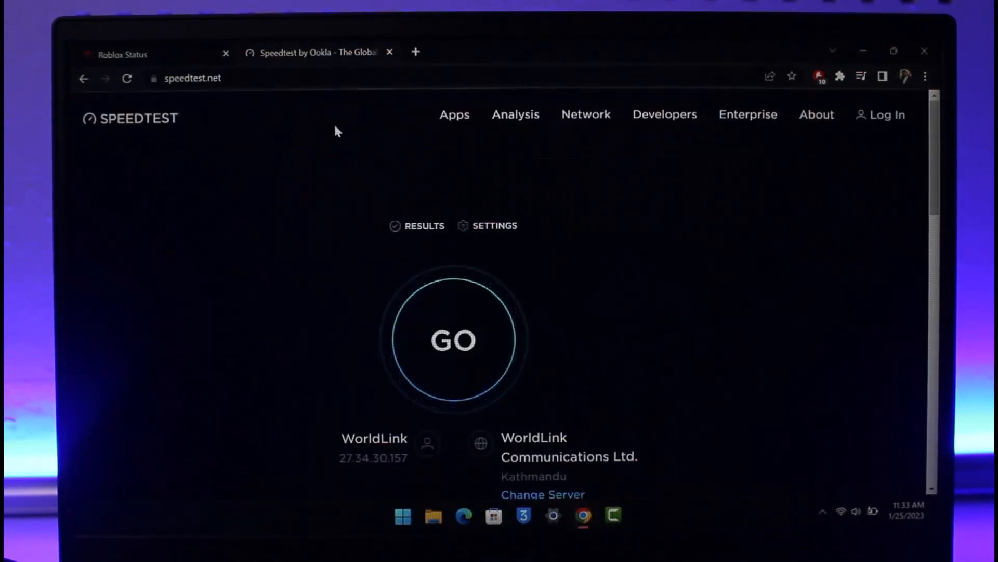
# Run a Speedtest by Ookla test (about 185 Mbps), then view Settings' VPN page.
pyautogui.click(191, 78)
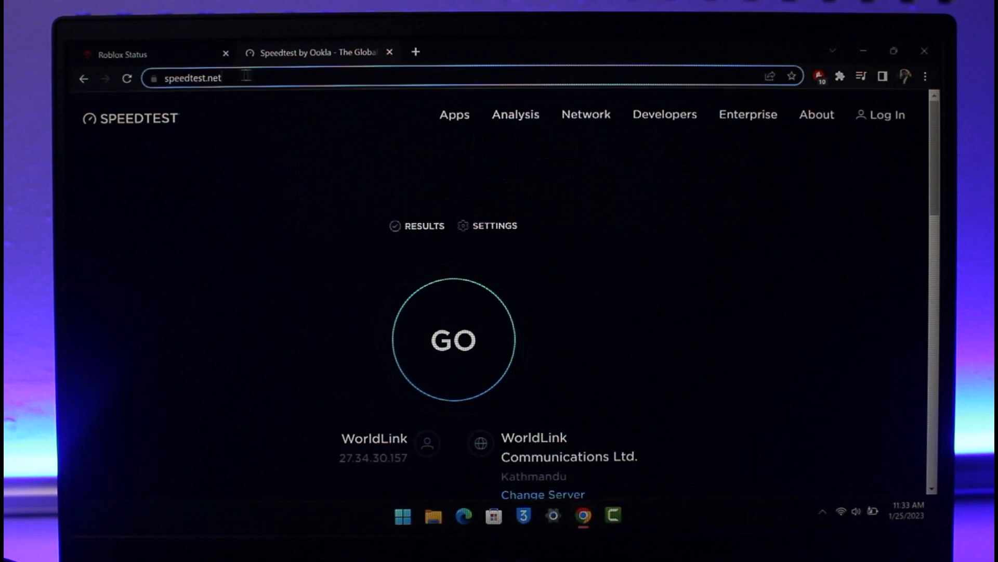
pyautogui.click(453, 338)
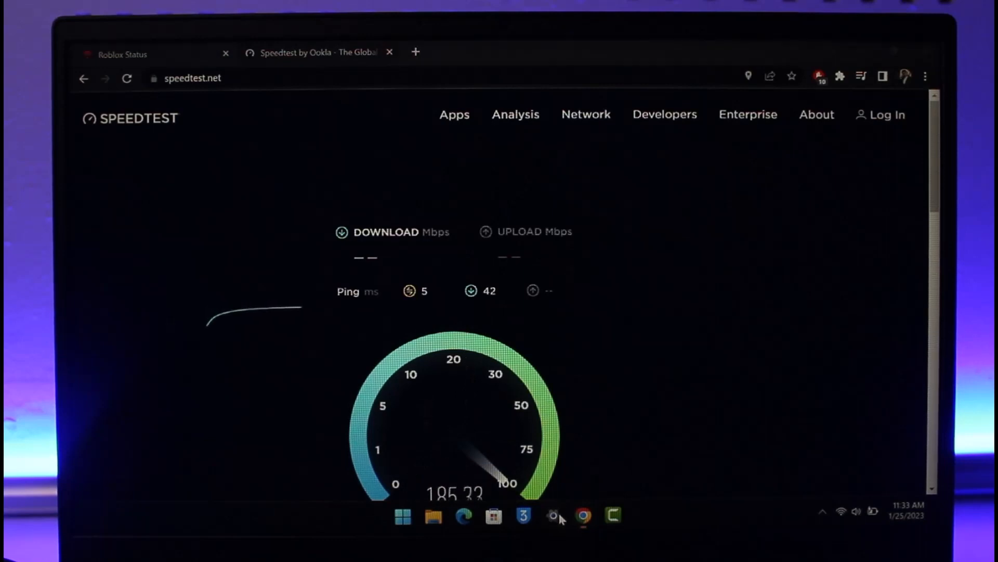
pyautogui.click(553, 516)
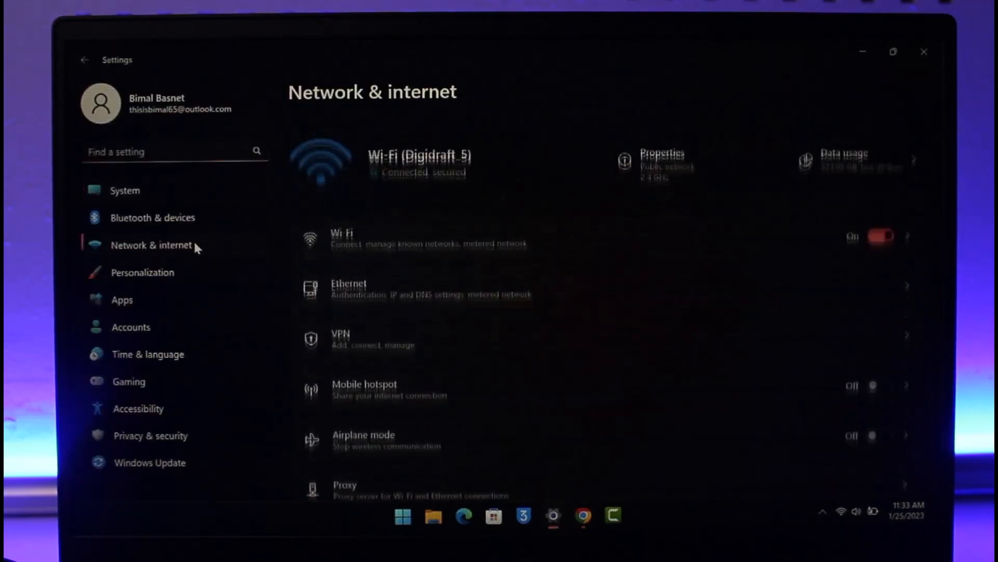
pyautogui.click(341, 339)
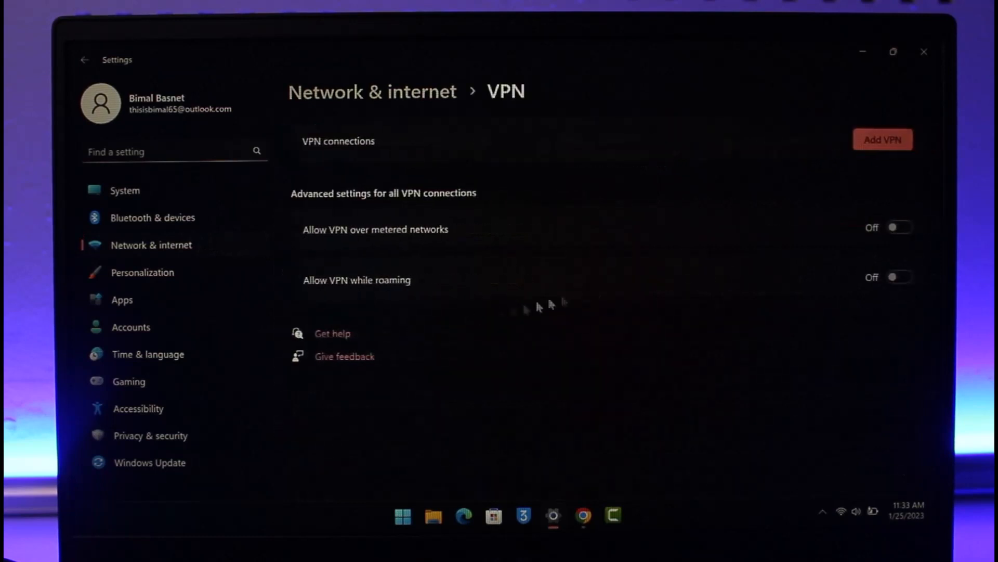